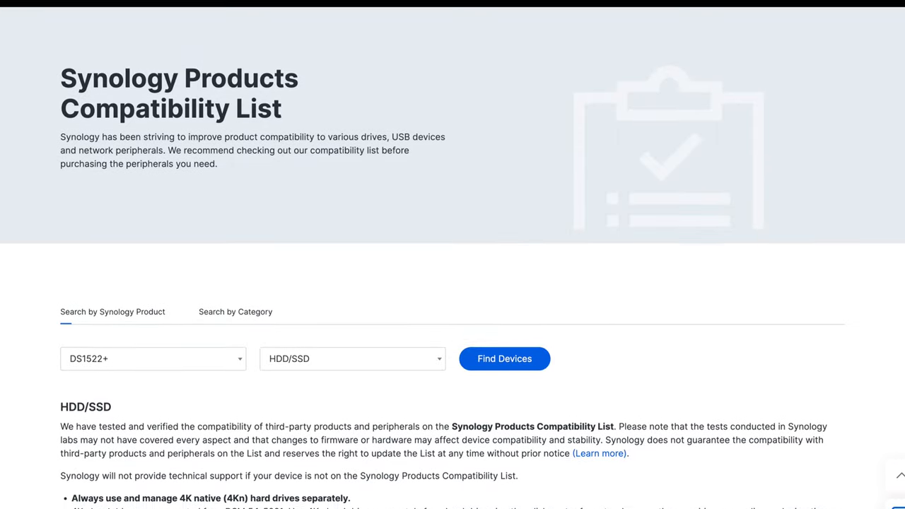
Step: Compare C2 backup plan prices for the Europe, North America - Seattle and APAC - Taiwan data centers
scroll("down", 3)
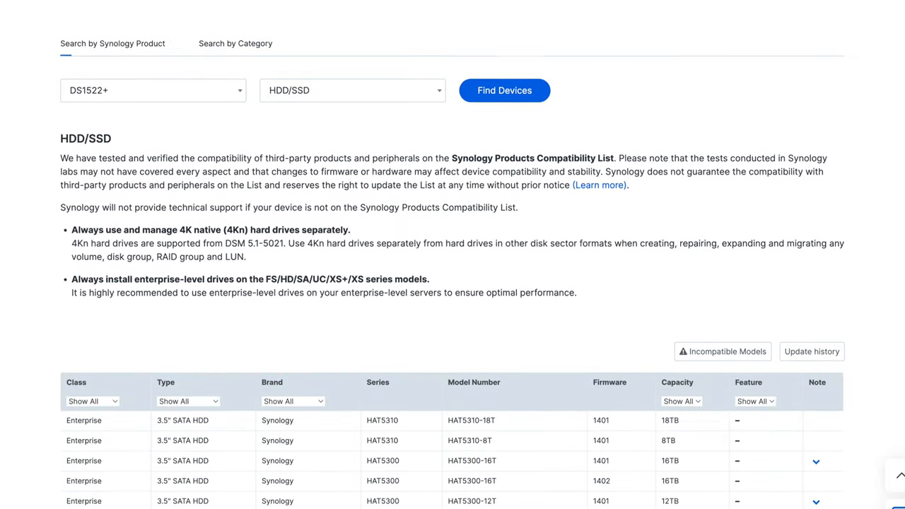
scroll("down", 3)
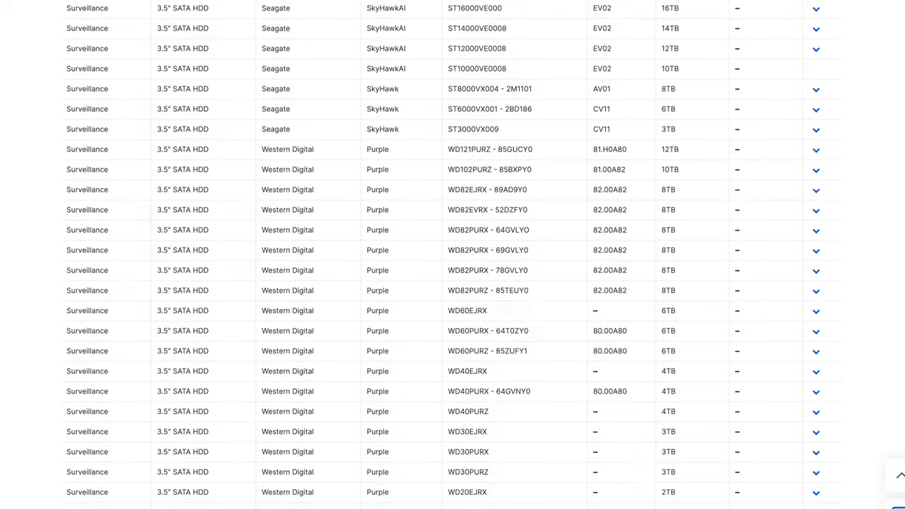
scroll("down", 3)
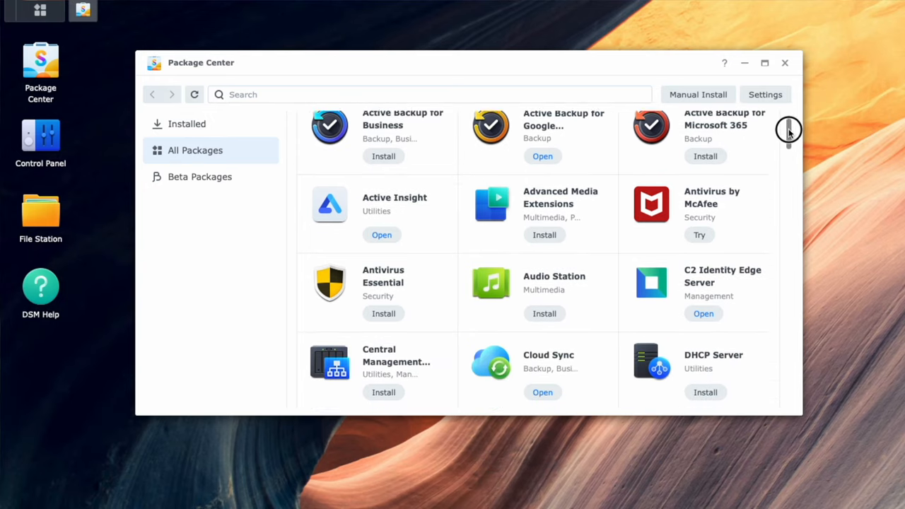
scroll("down", 3)
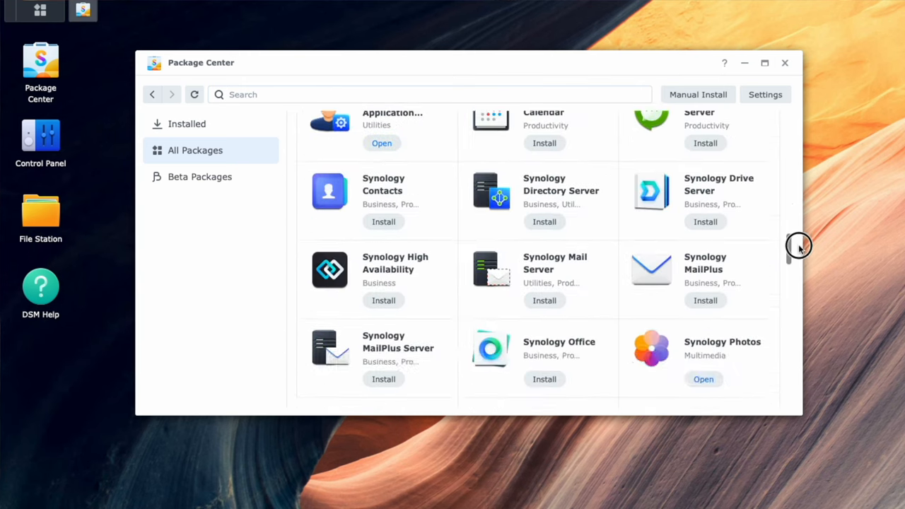
scroll("down", 3)
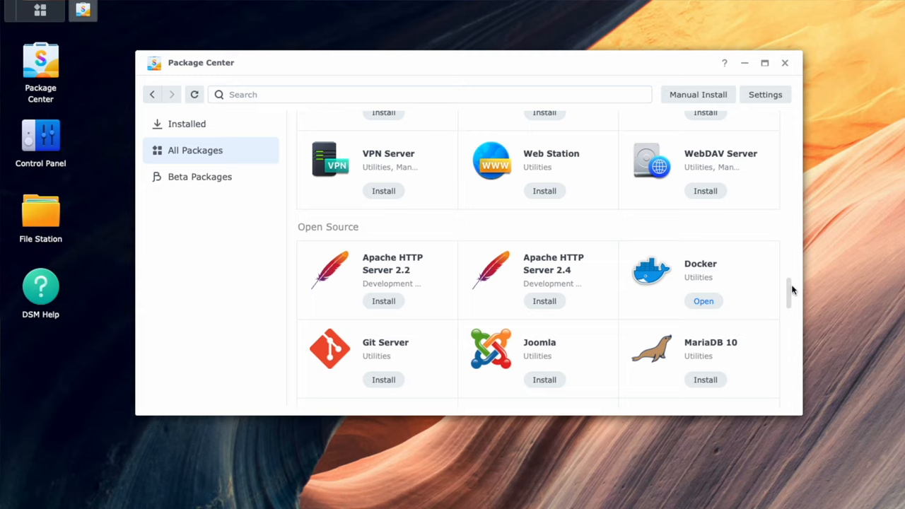
scroll("down", 3)
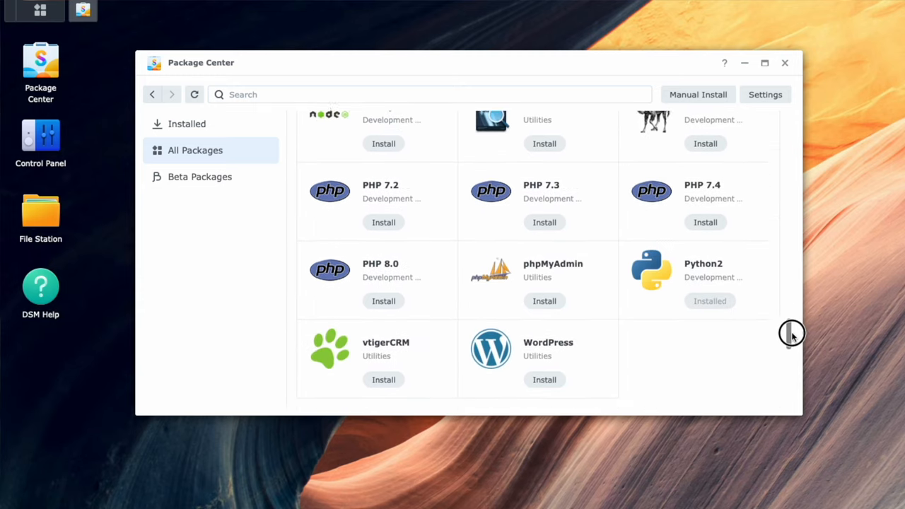
scroll("down", 3)
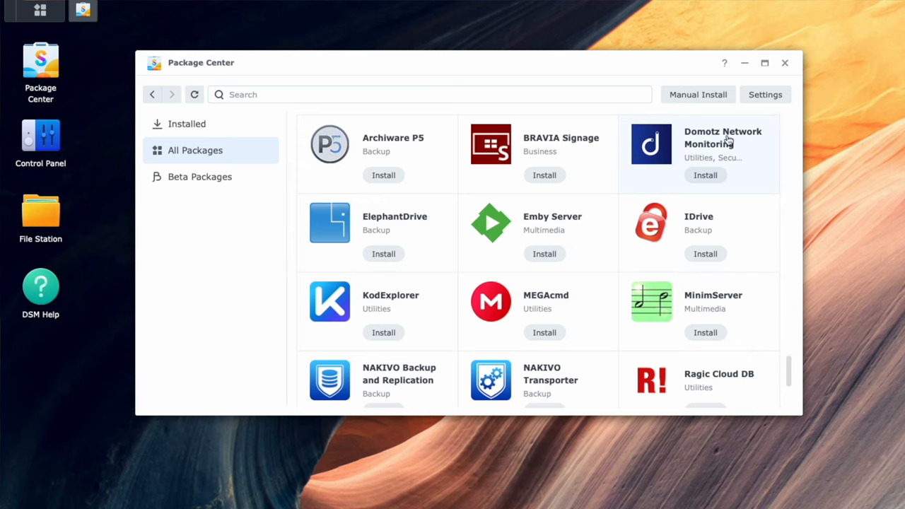
mouse_move(563, 305)
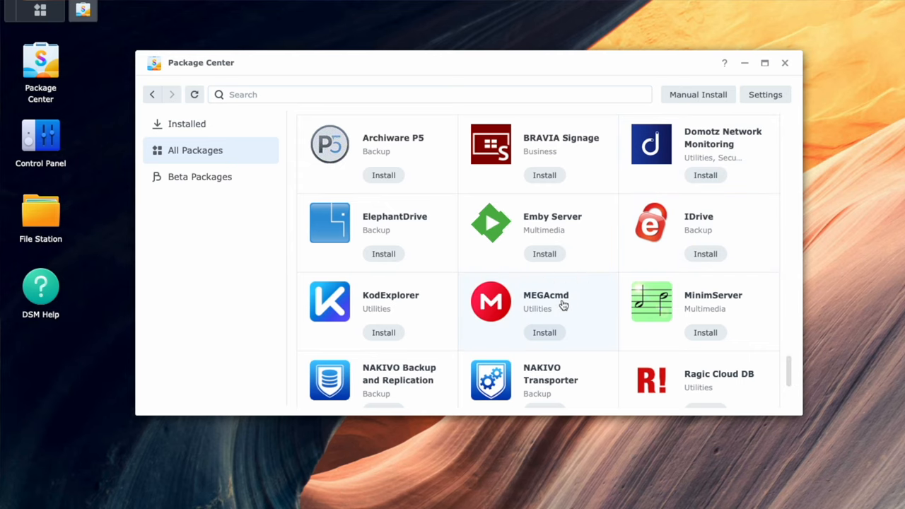
scroll("down", 3)
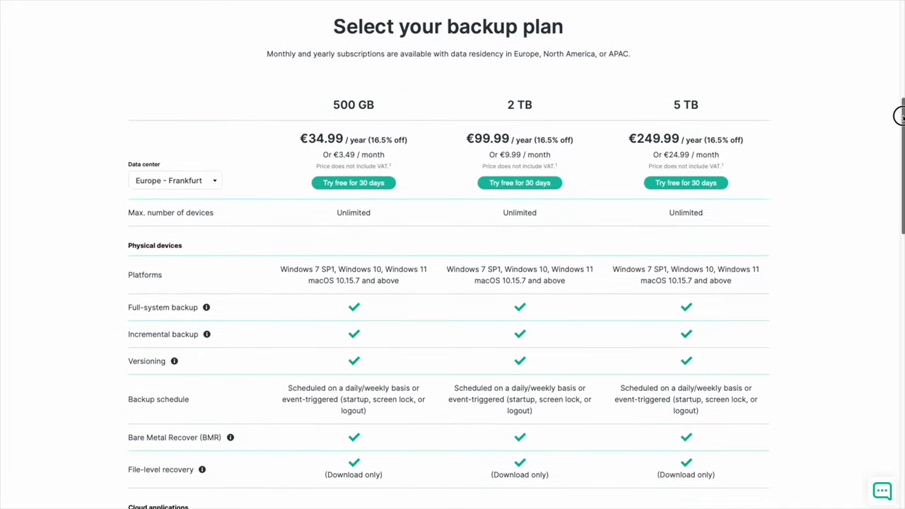
scroll("down", 3)
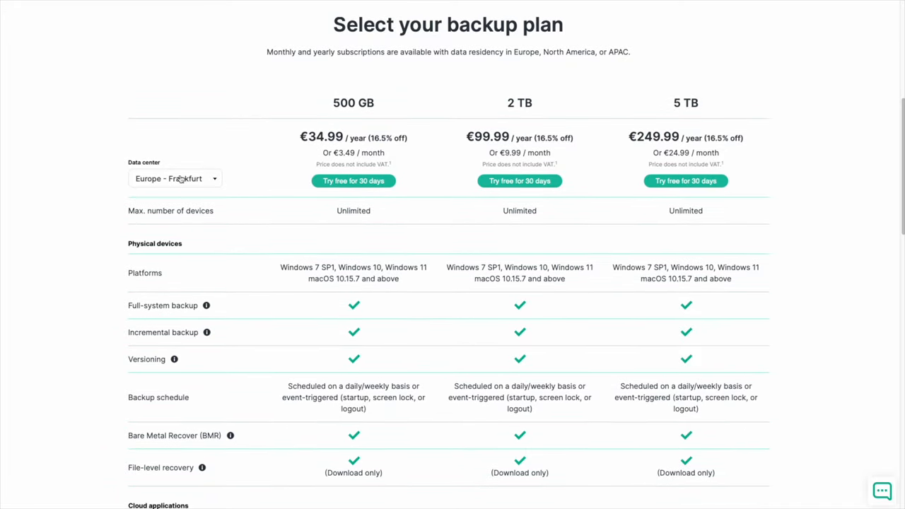
left_click(175, 179)
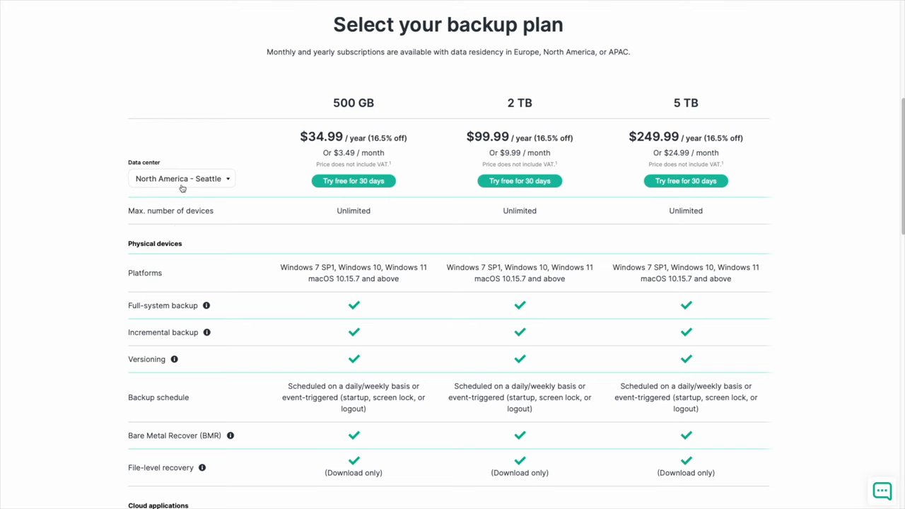
left_click(181, 178)
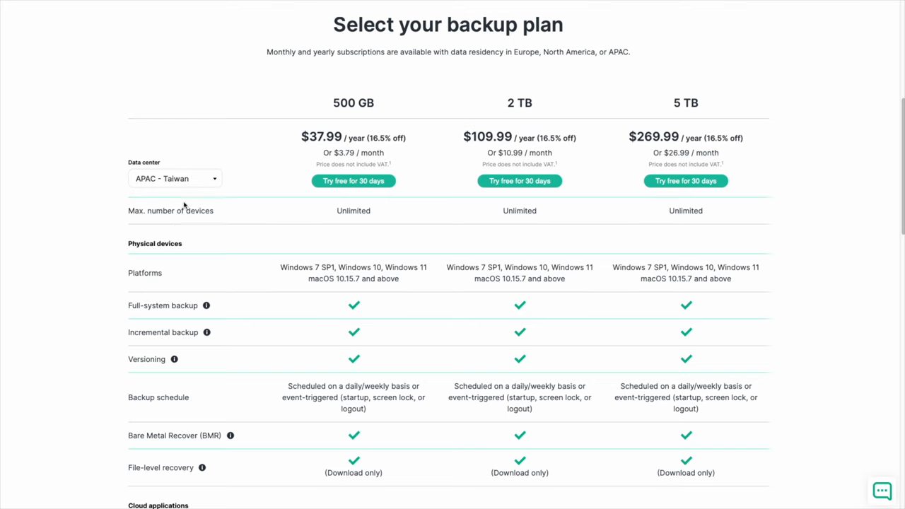
left_click(175, 179)
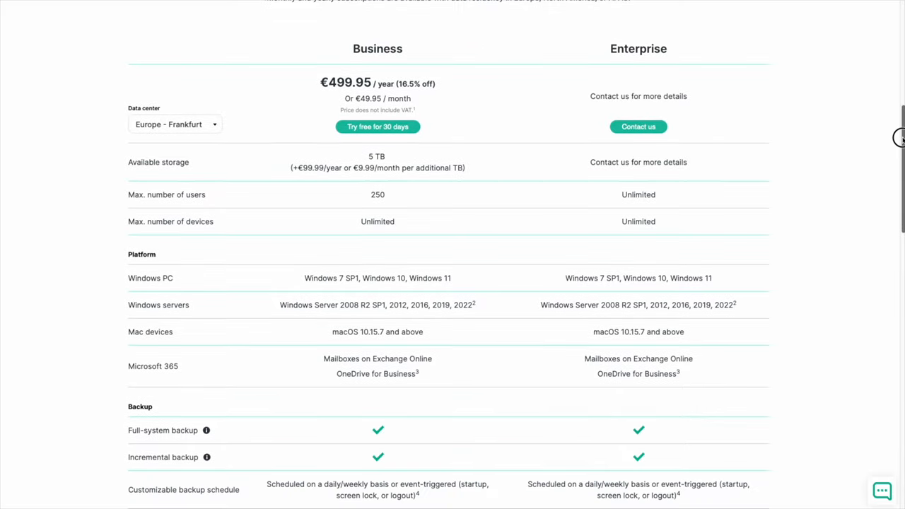
Step: Highlight '€9.99/month per additional TB' in the Business plan column
left_click_drag(321, 83, 435, 82)
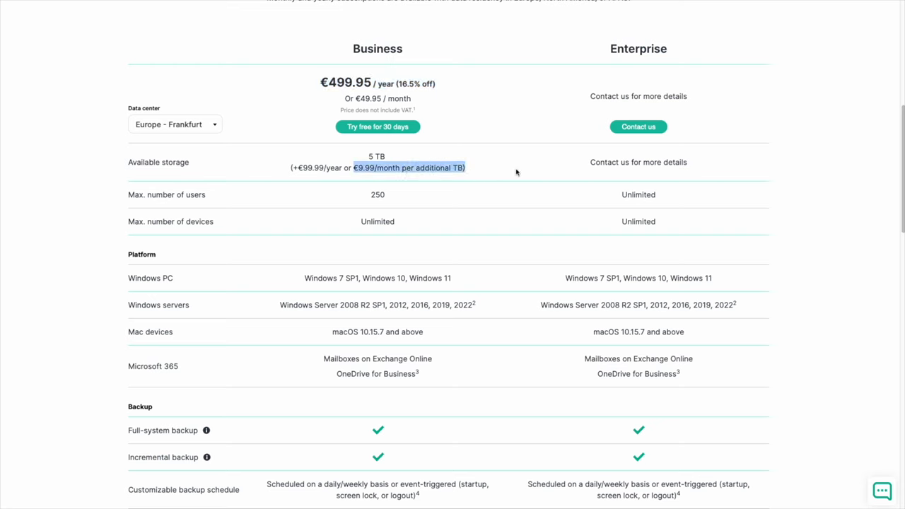
mouse_move(524, 168)
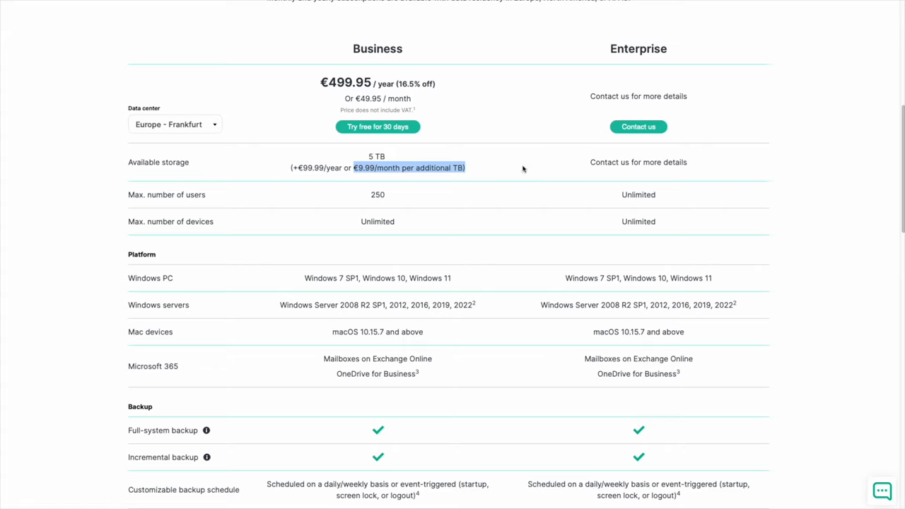